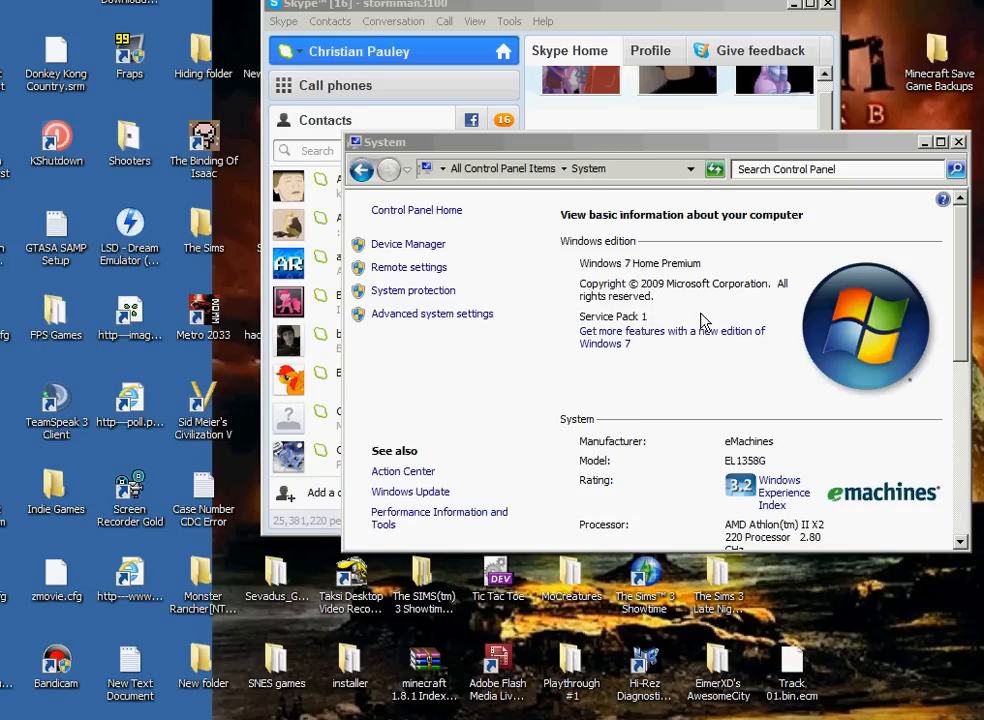
pyautogui.moveTo(706, 310)
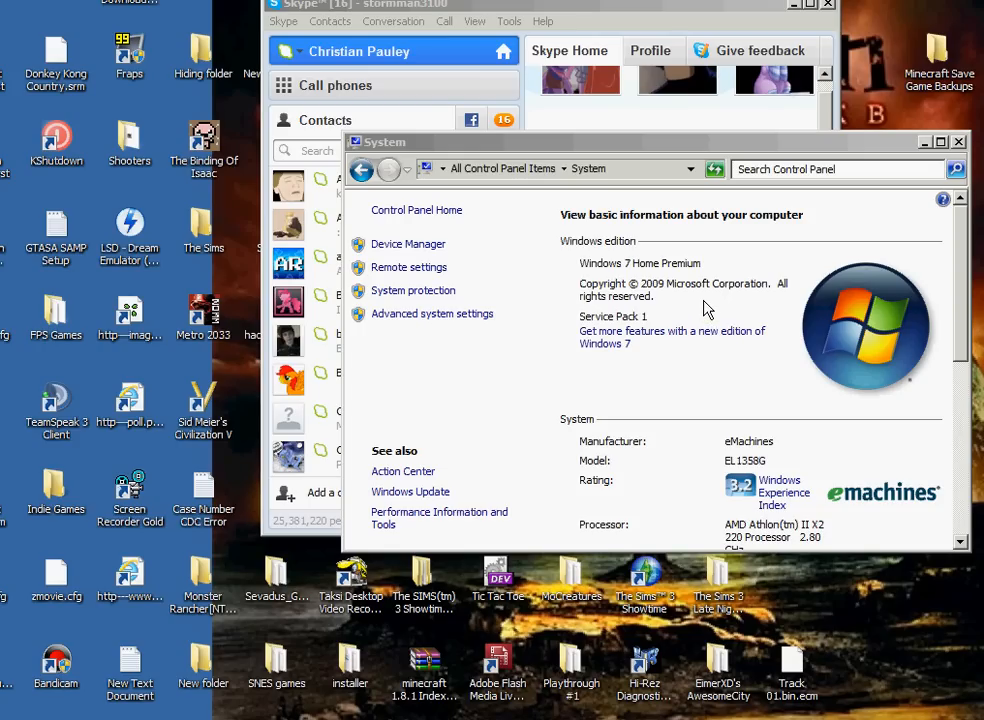
pyautogui.moveTo(730, 304)
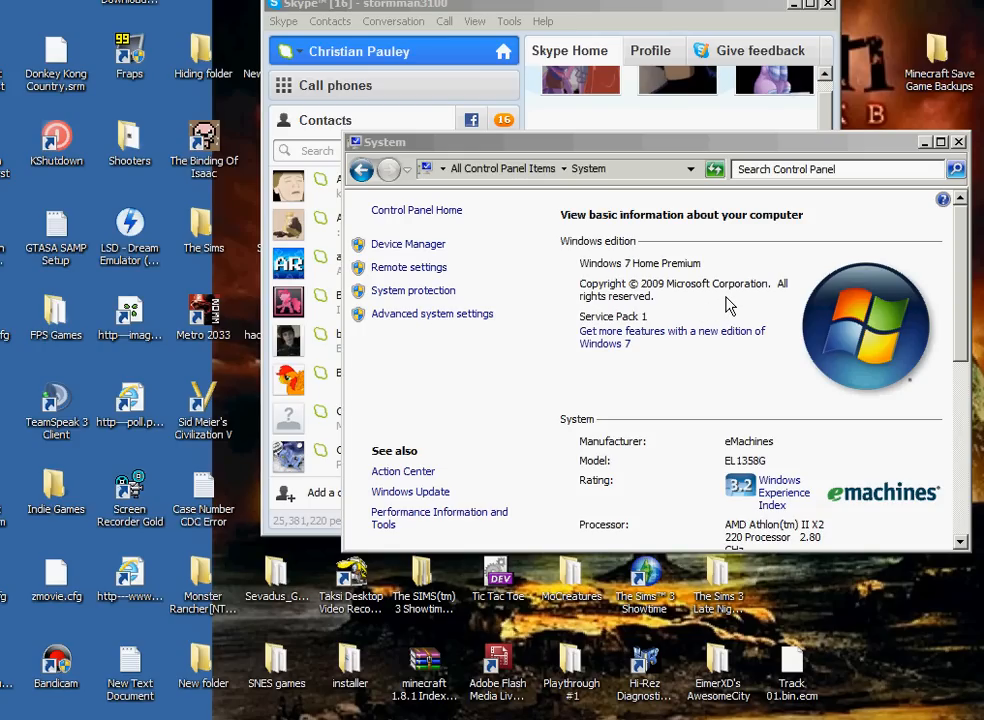
pyautogui.moveTo(738, 292)
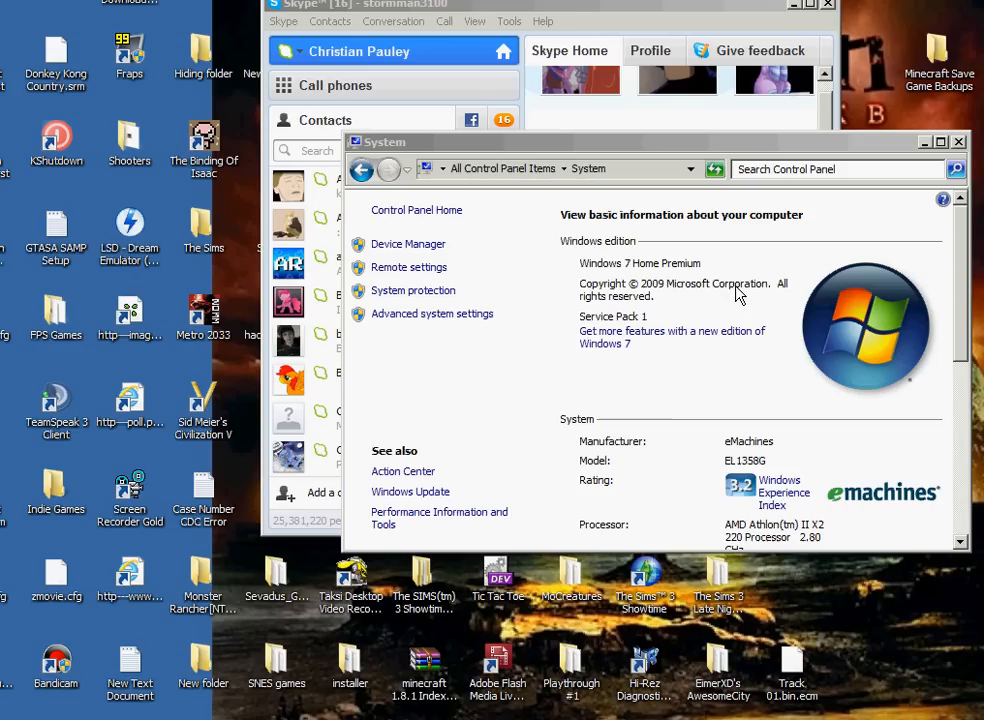
pyautogui.moveTo(560, 180)
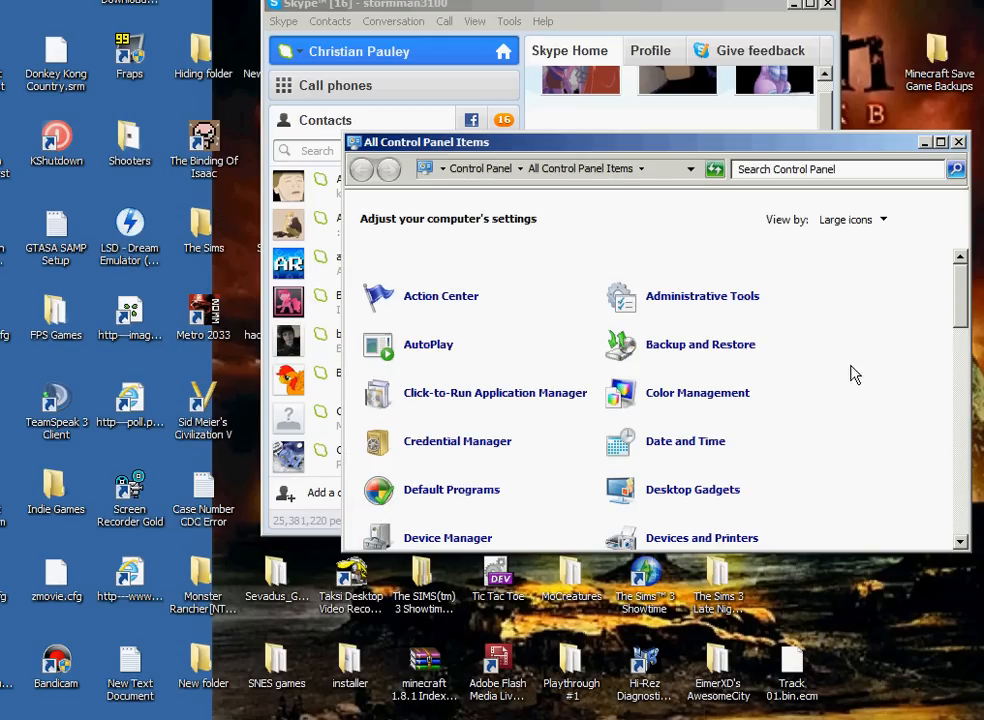
pyautogui.moveTo(956, 300)
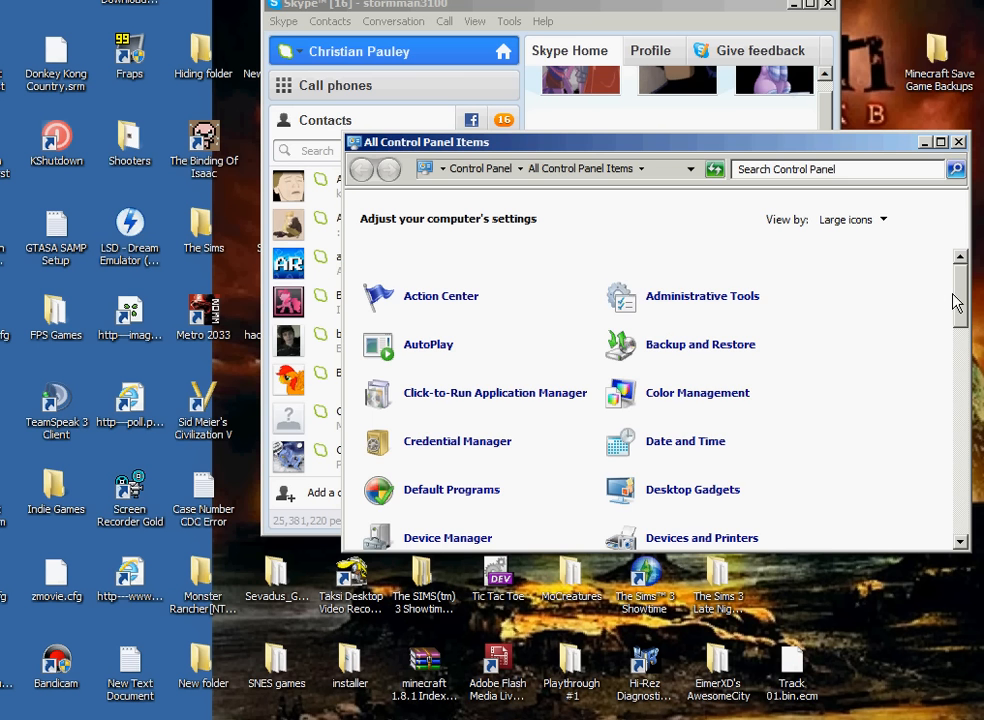
# Scroll down through the large-icon list of All Control Panel Items.
pyautogui.scroll(-3)
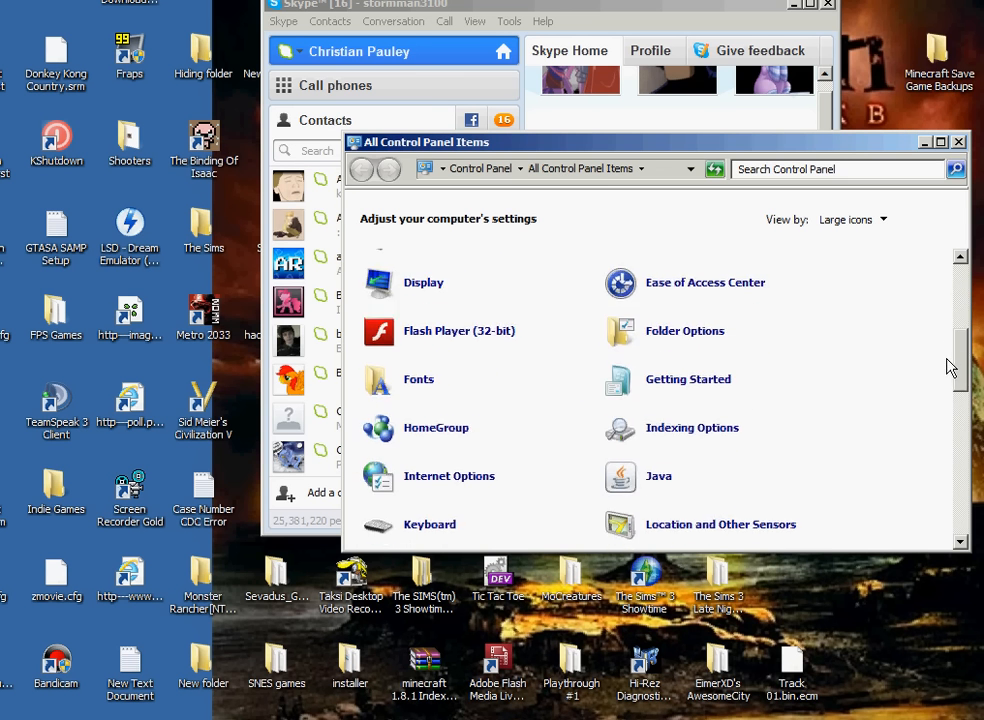
pyautogui.scroll(-3)
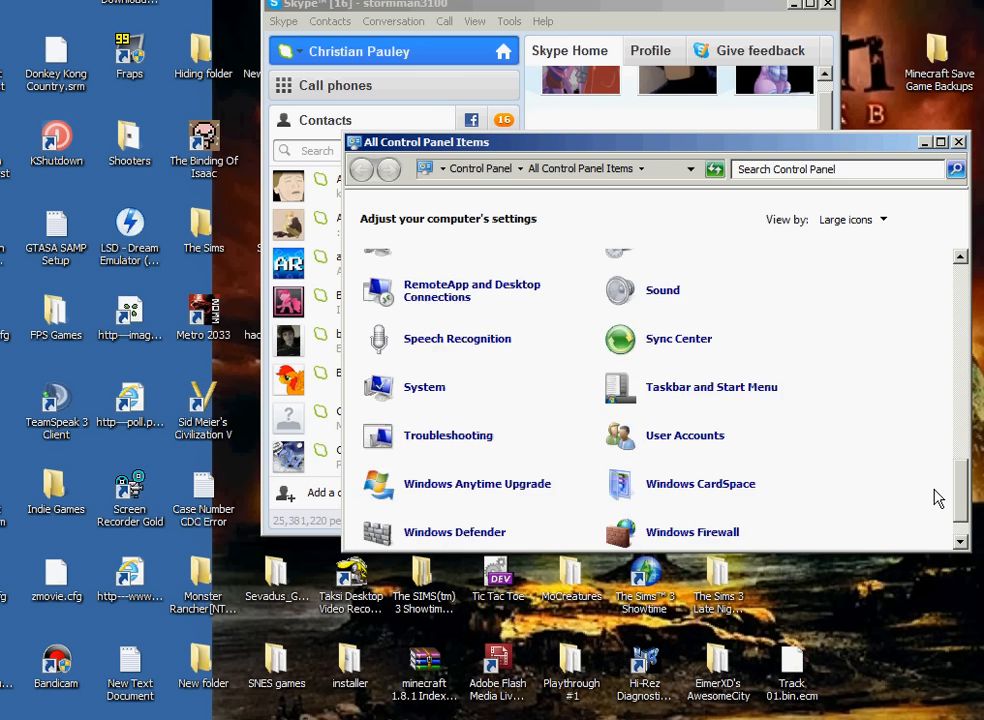
pyautogui.scroll(-3)
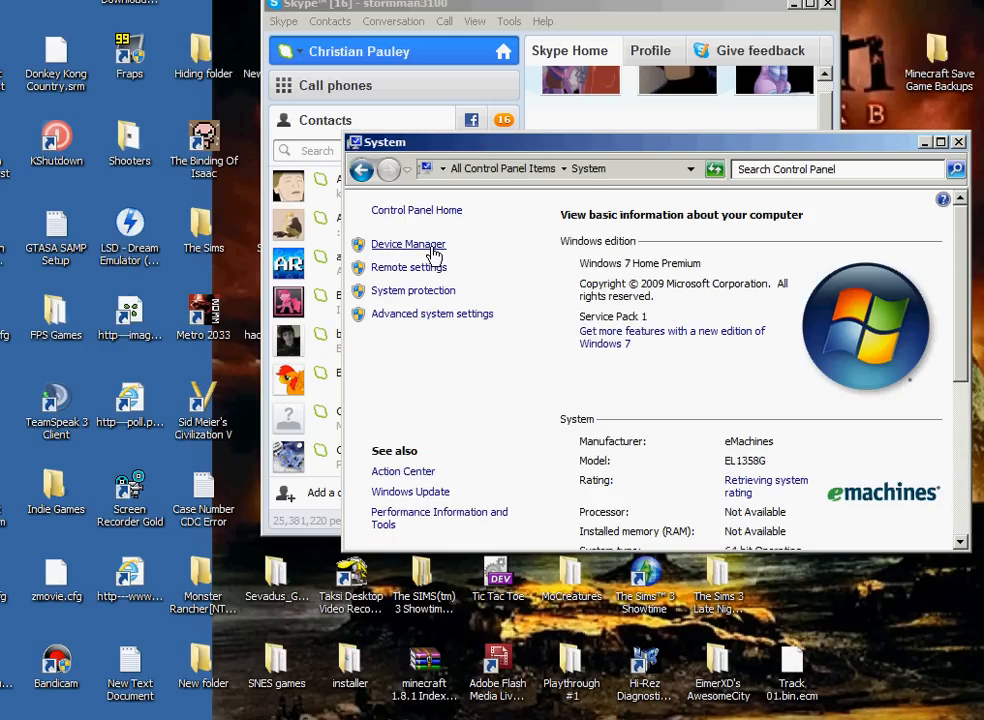
pyautogui.moveTo(628, 316)
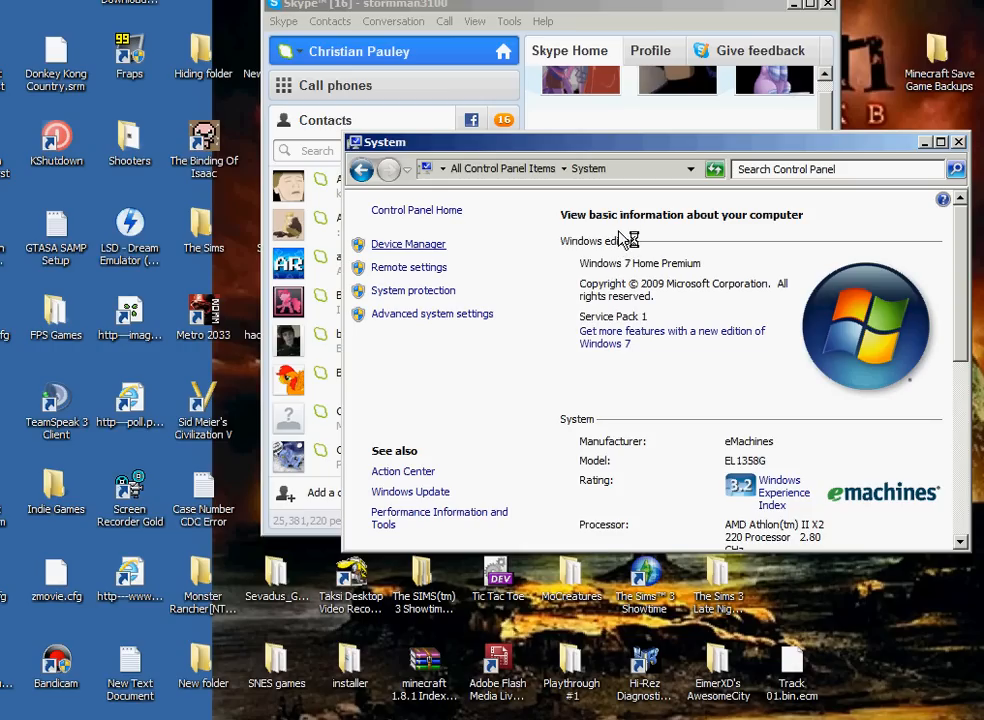
pyautogui.moveTo(620, 220)
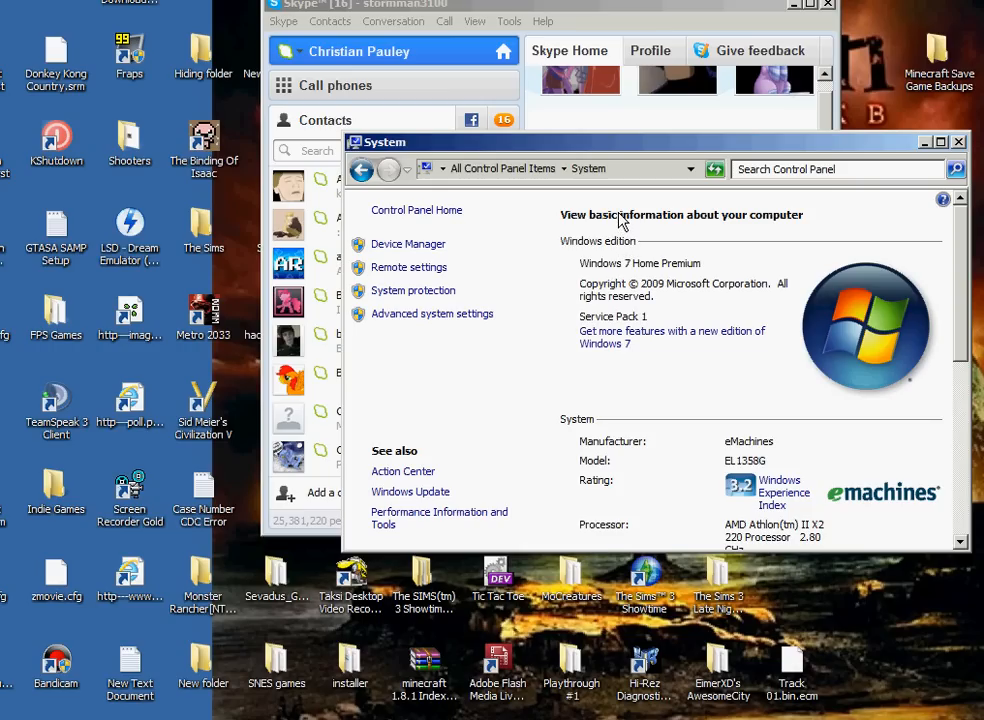
pyautogui.moveTo(612, 224)
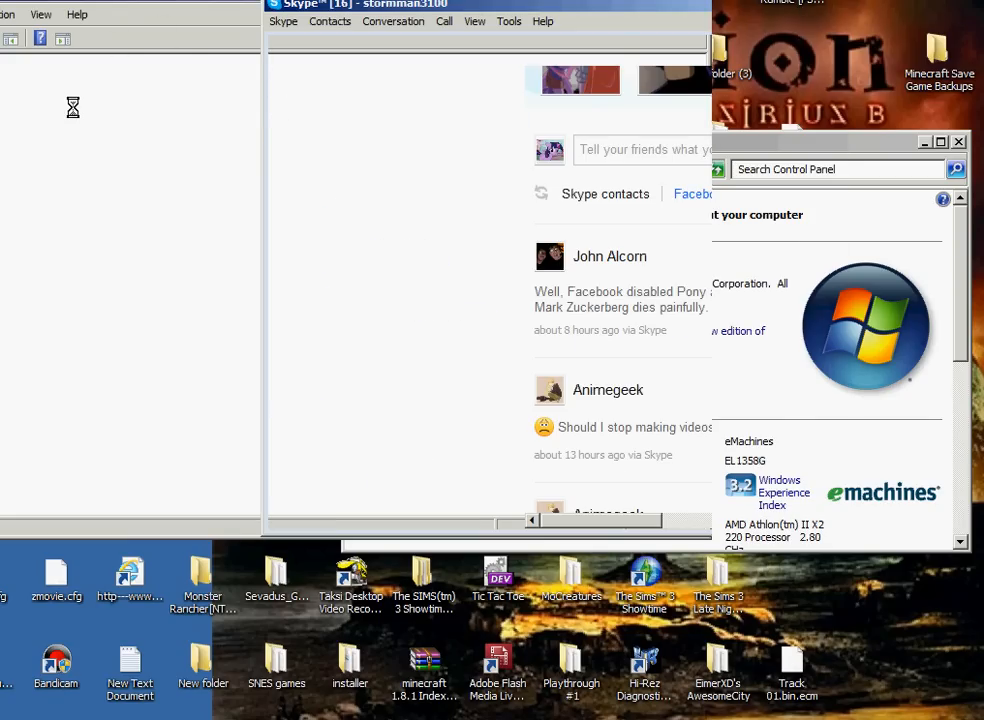
pyautogui.moveTo(86, 68)
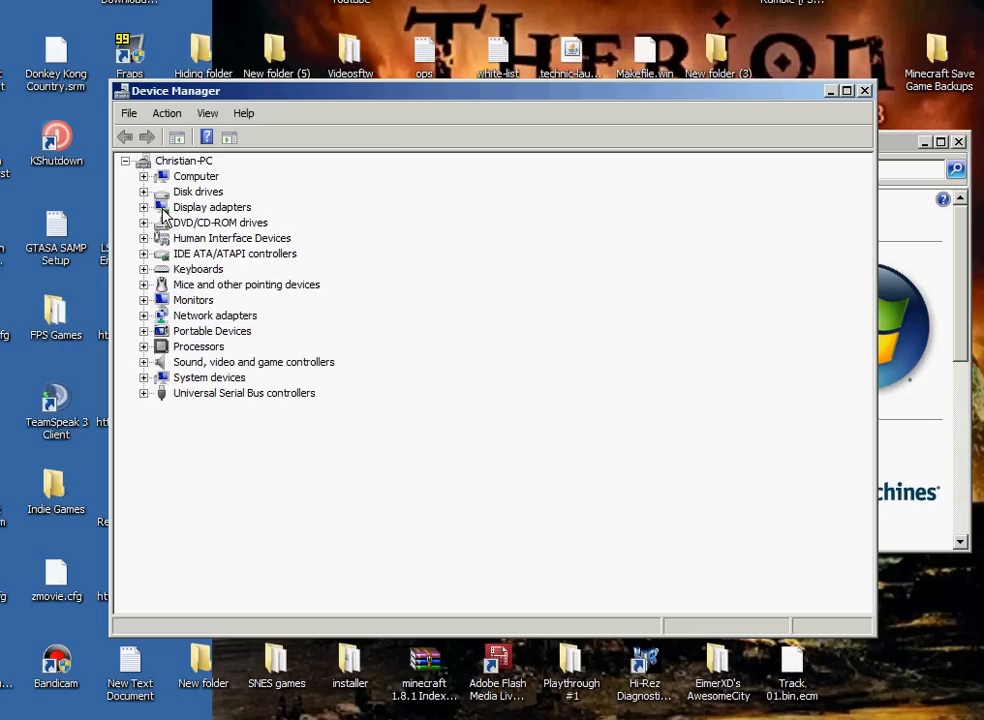
# Expand Display adapters and select the NVIDIA GeForce 6150SE nForce 430 adapter.
pyautogui.click(144, 206)
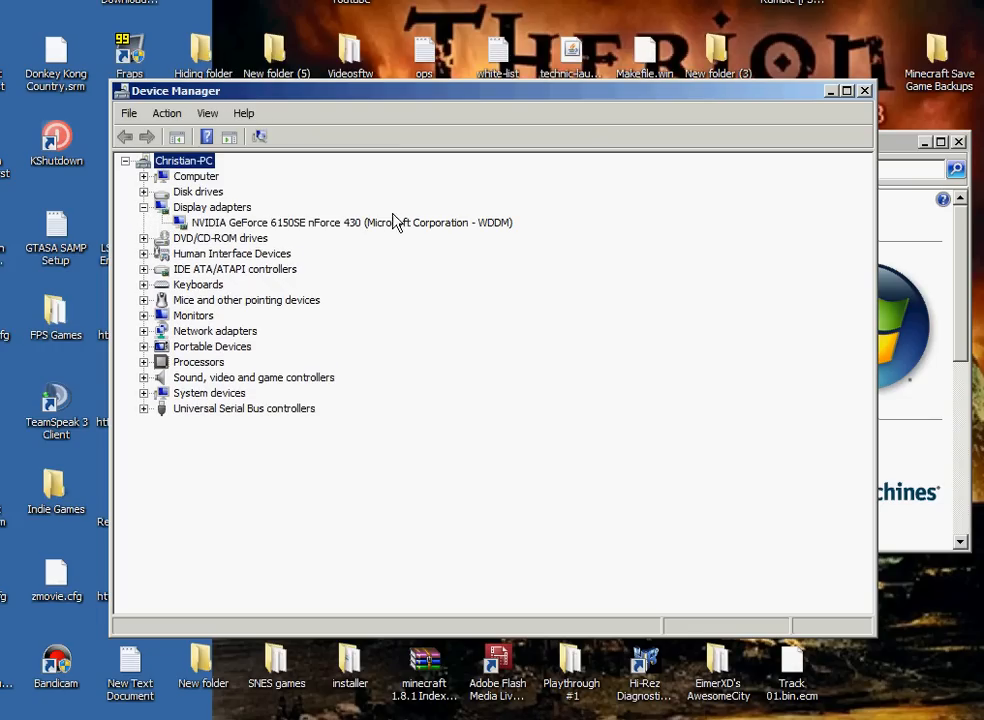
pyautogui.moveTo(210, 238)
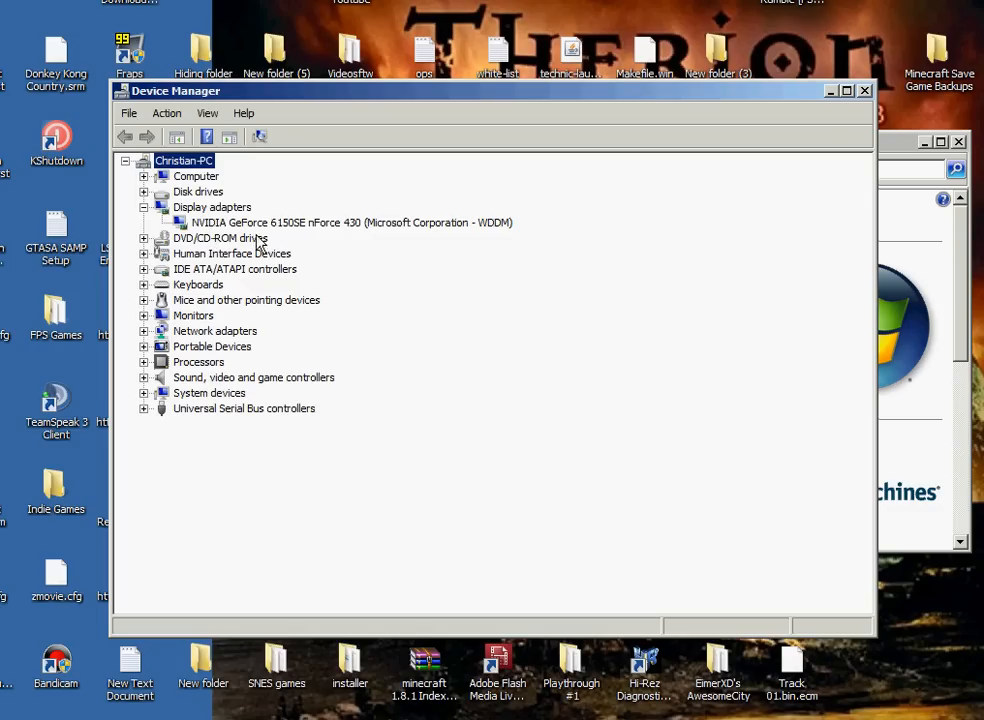
pyautogui.moveTo(320, 258)
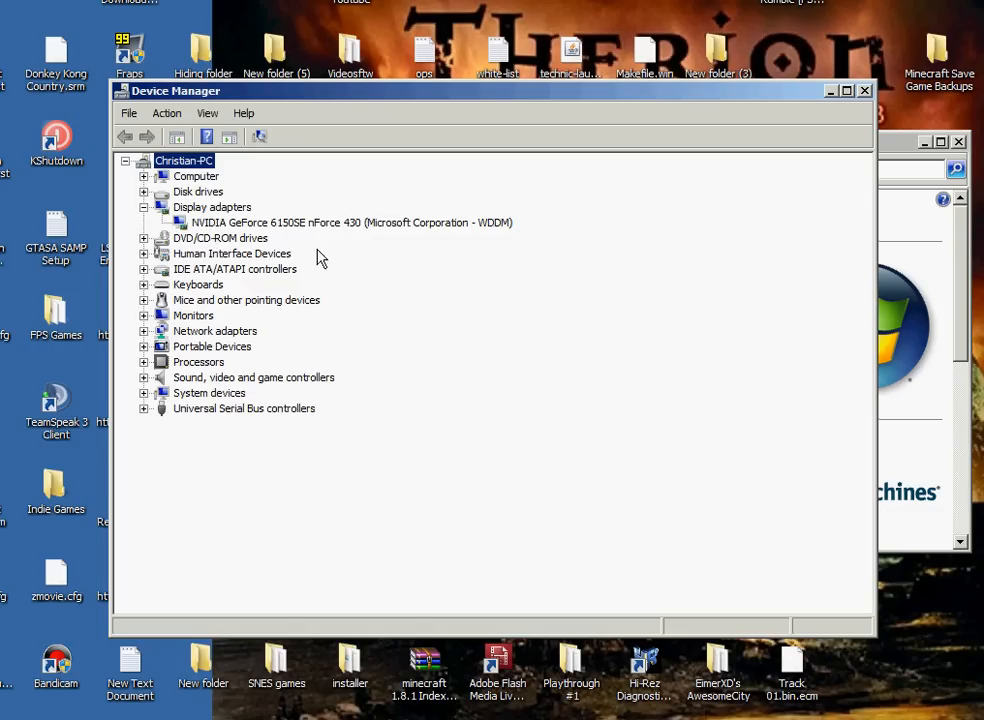
pyautogui.moveTo(420, 234)
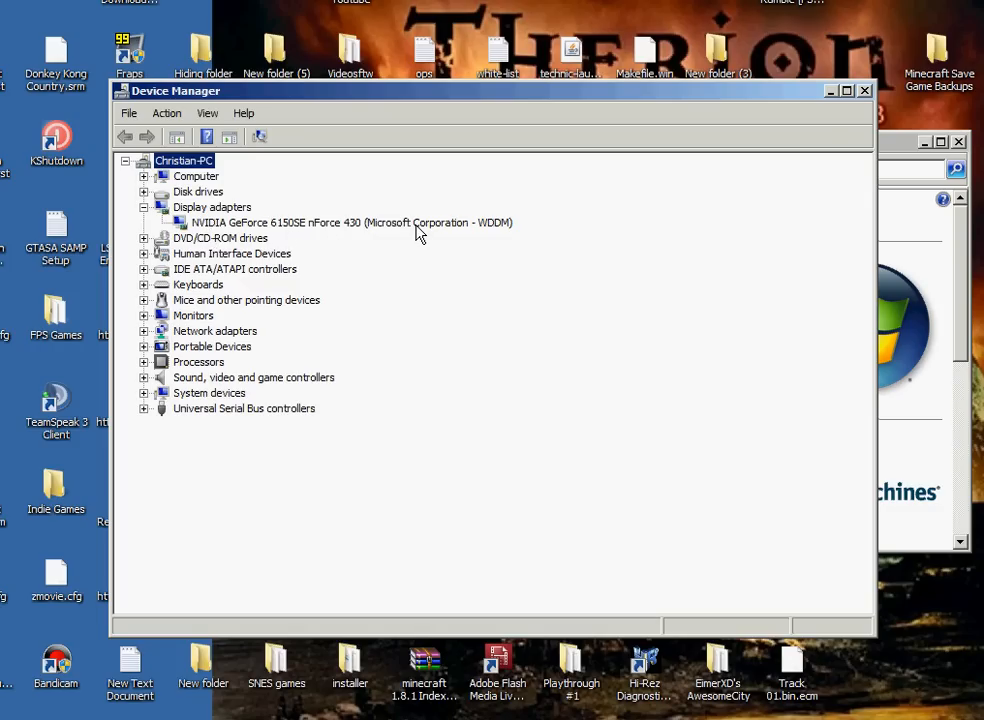
pyautogui.click(350, 222)
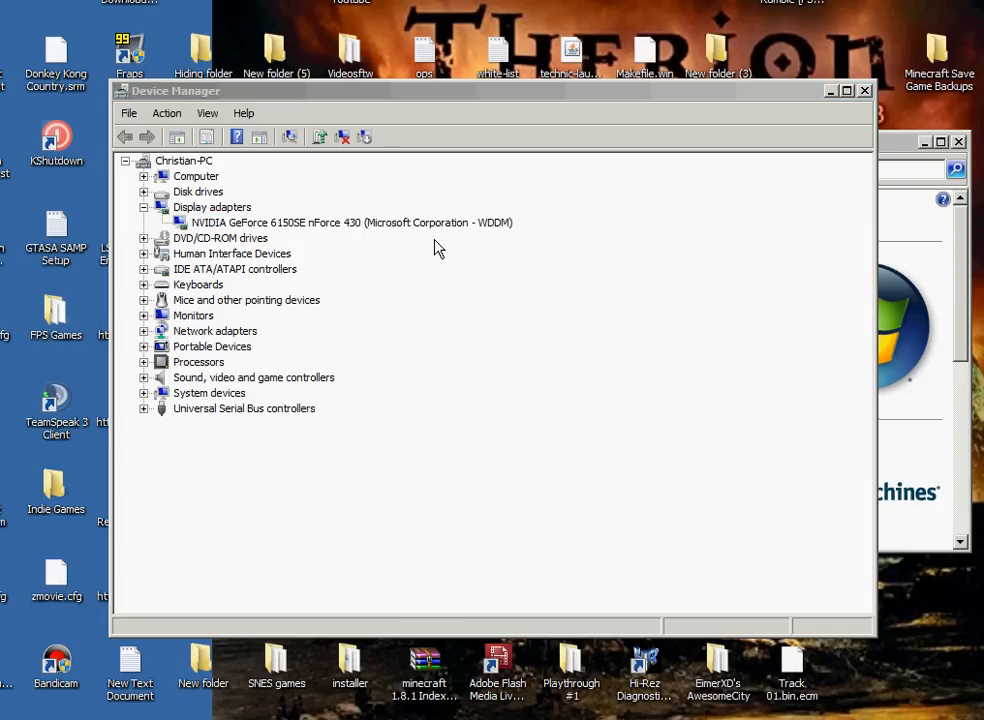
# View the NVIDIA adapter's properties (driver 8.15.11.8593) and cancel without changes.
pyautogui.doubleClick(352, 222)
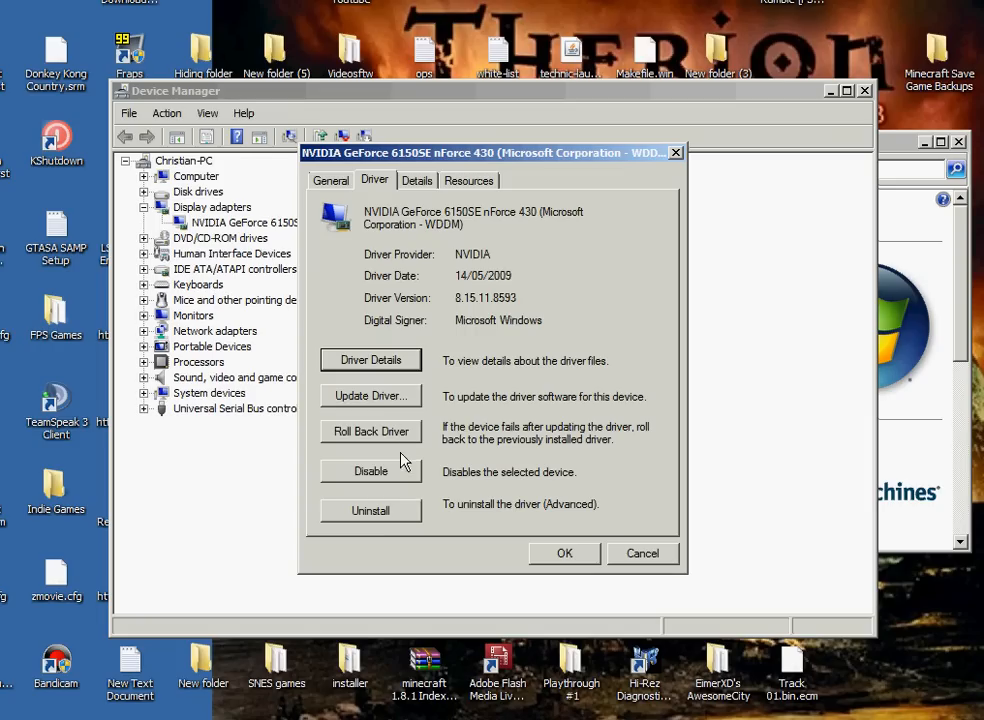
pyautogui.moveTo(384, 404)
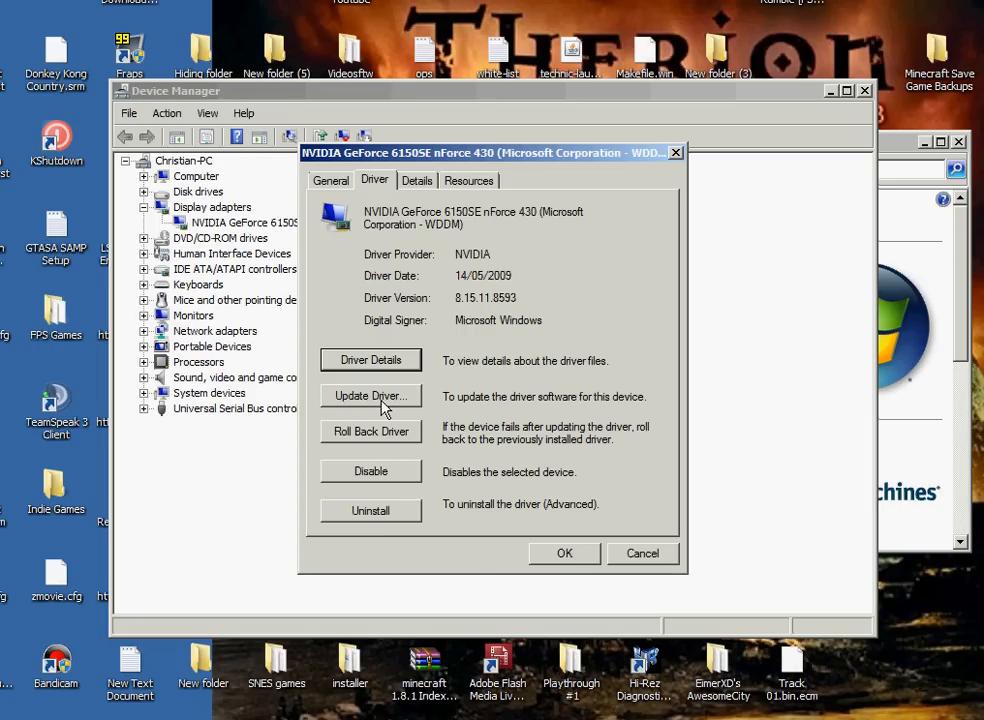
pyautogui.moveTo(446, 414)
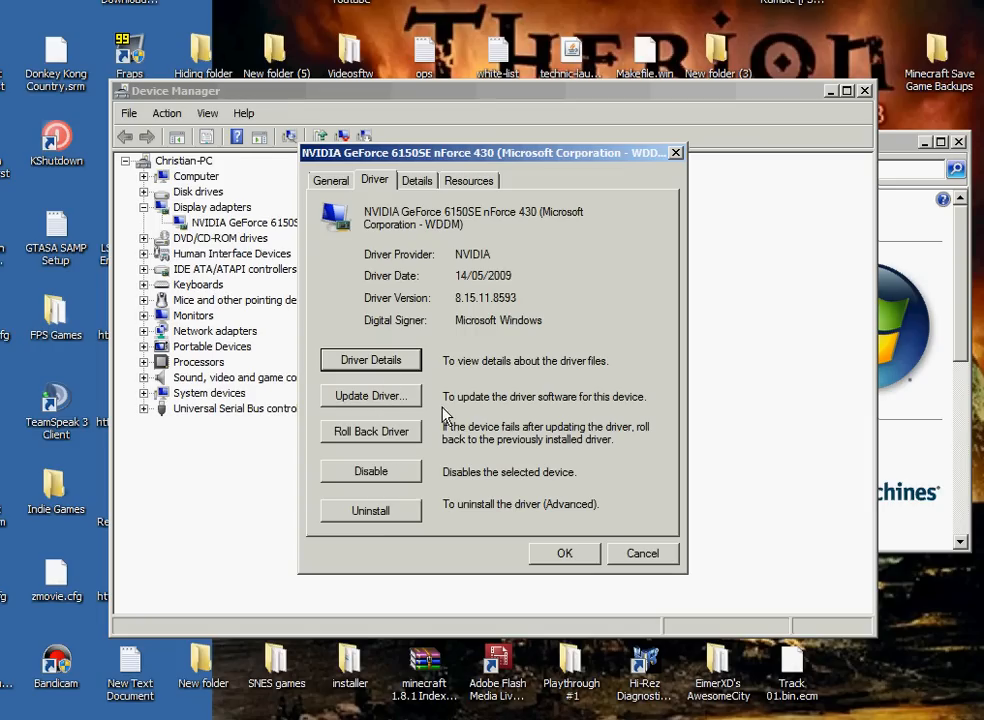
pyautogui.moveTo(388, 500)
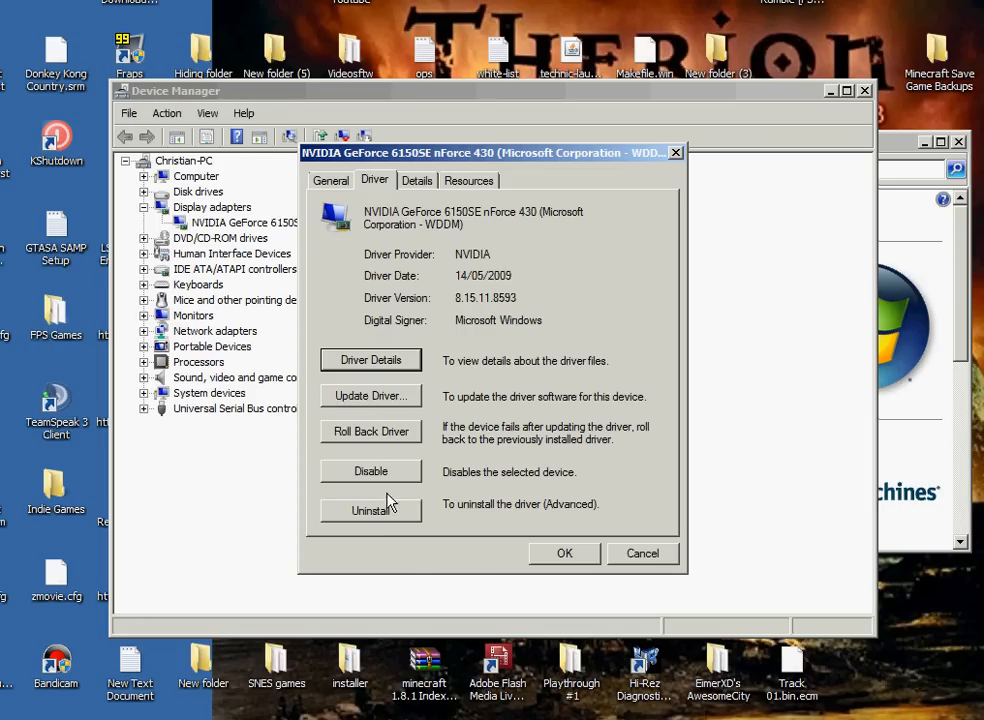
pyautogui.moveTo(376, 444)
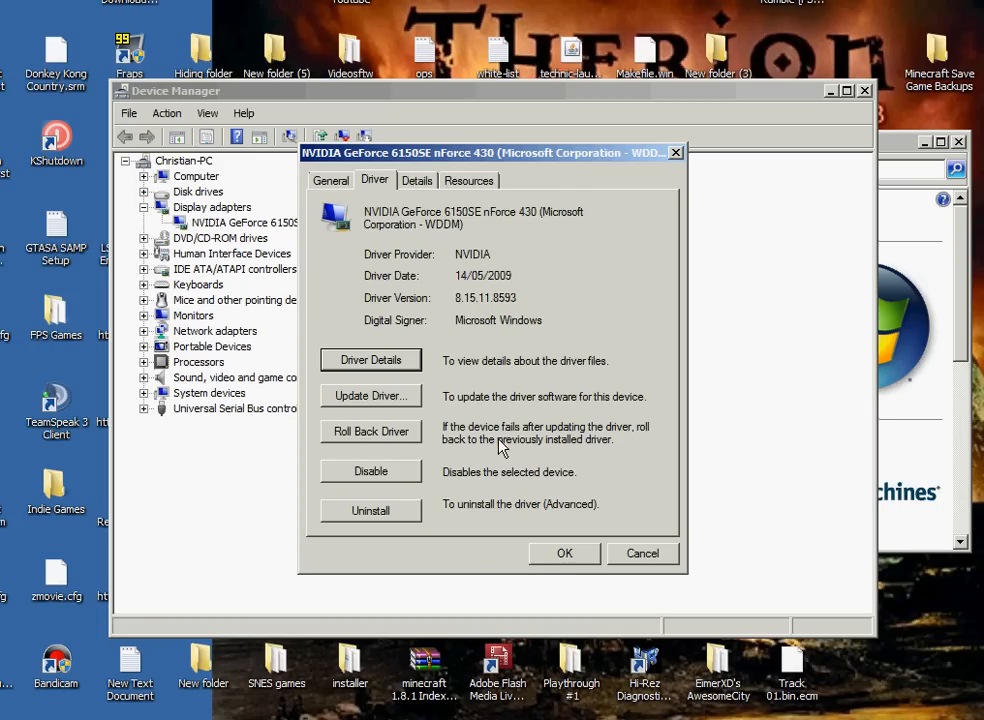
pyautogui.moveTo(472, 472)
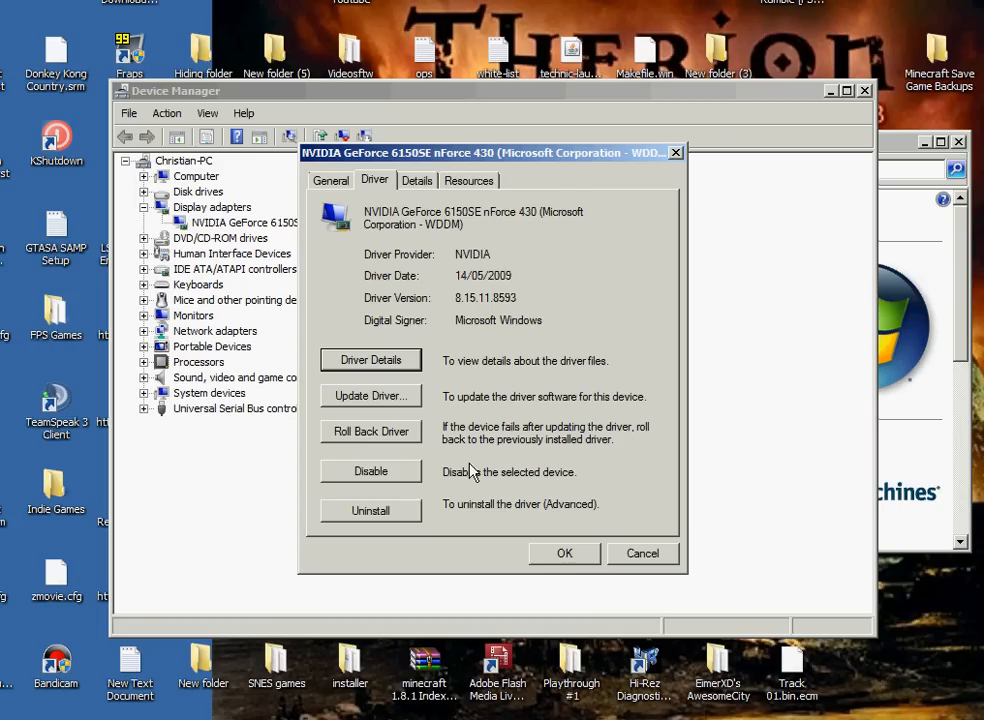
pyautogui.moveTo(444, 444)
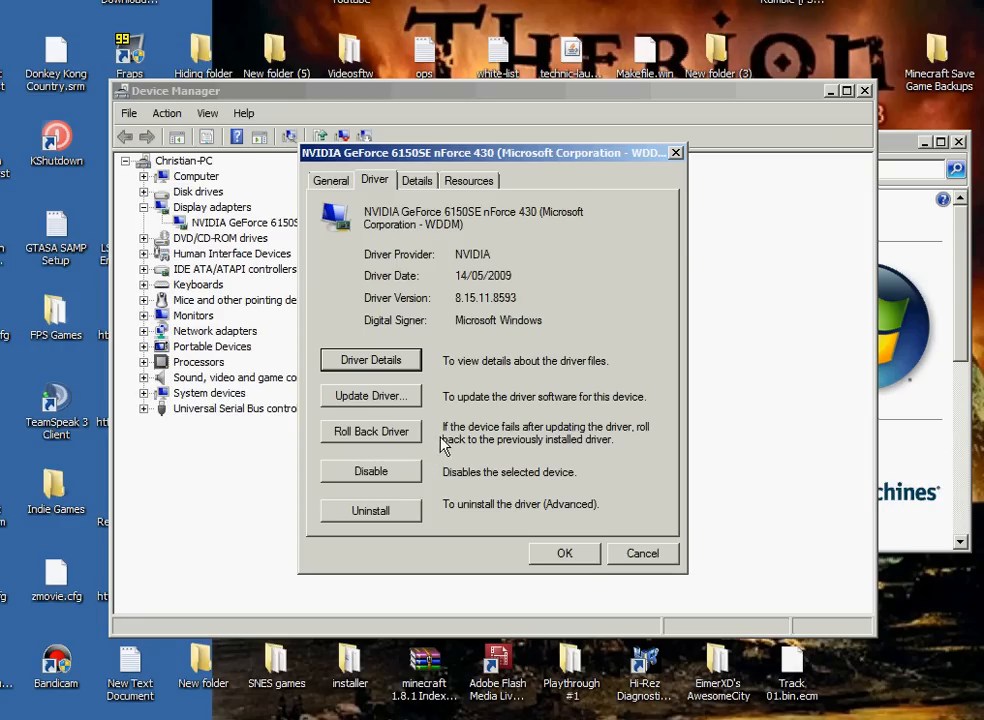
pyautogui.moveTo(408, 436)
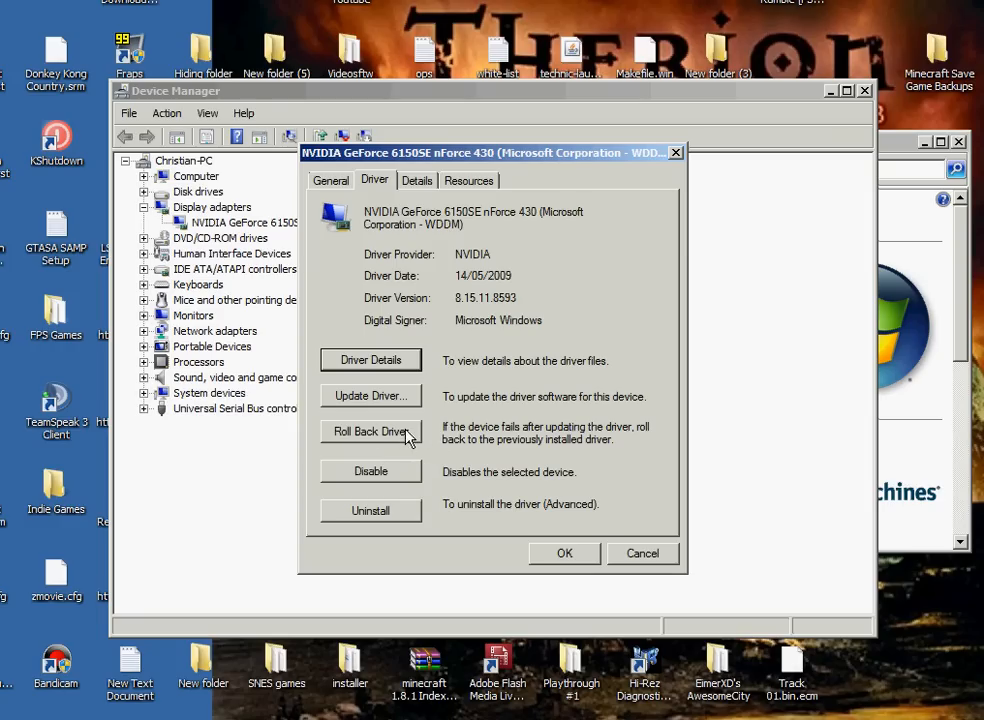
pyautogui.moveTo(426, 328)
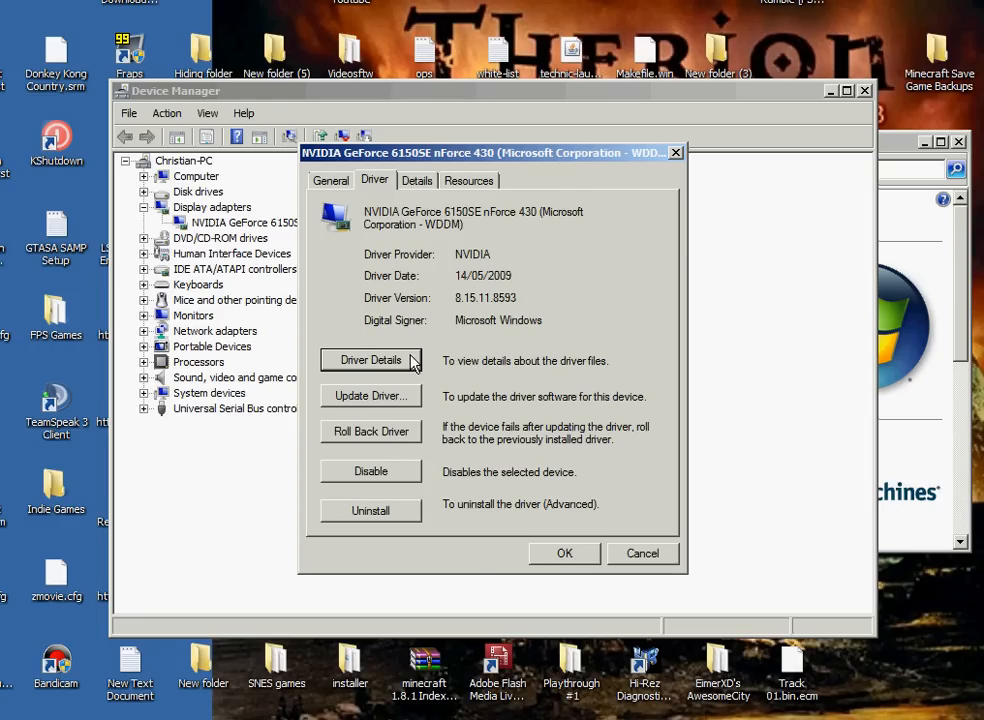
pyautogui.moveTo(404, 490)
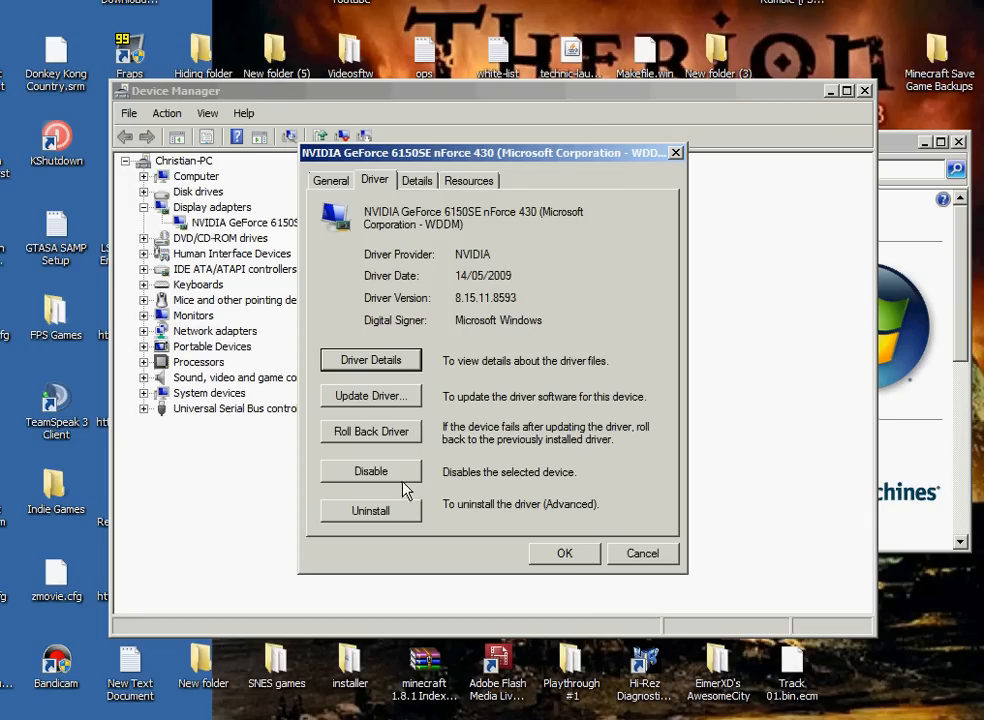
pyautogui.moveTo(534, 428)
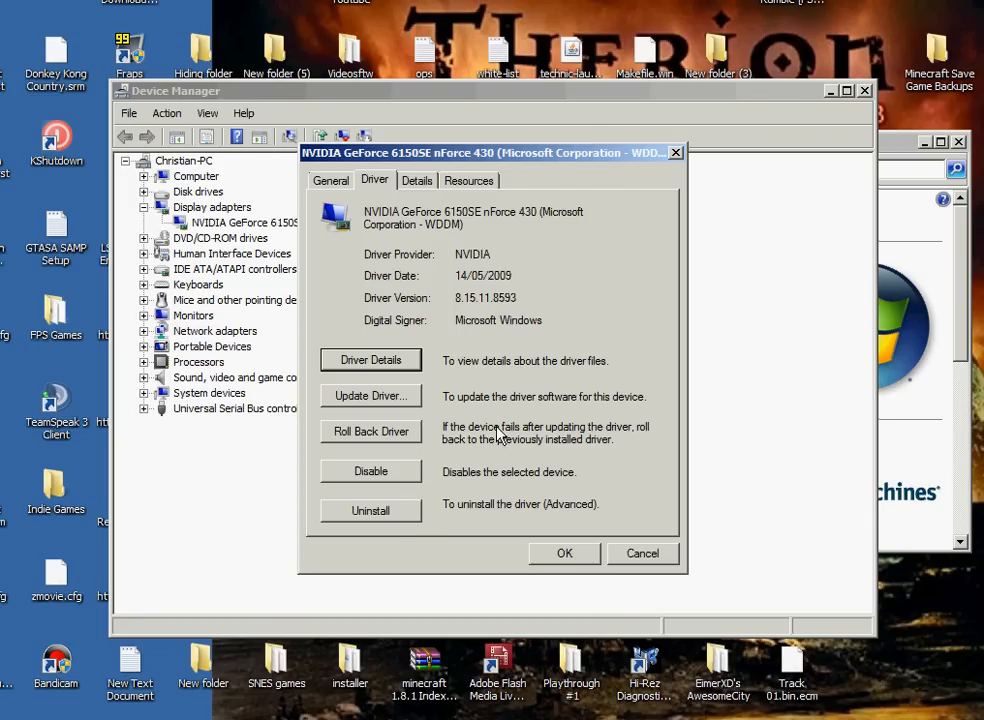
pyautogui.moveTo(484, 466)
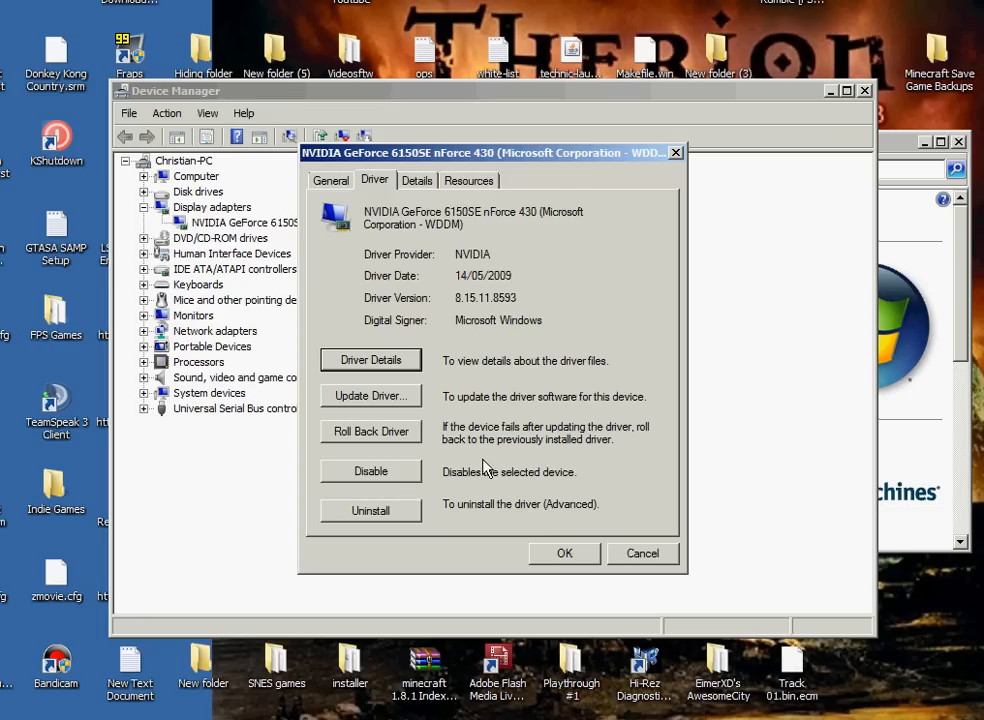
pyautogui.moveTo(644, 556)
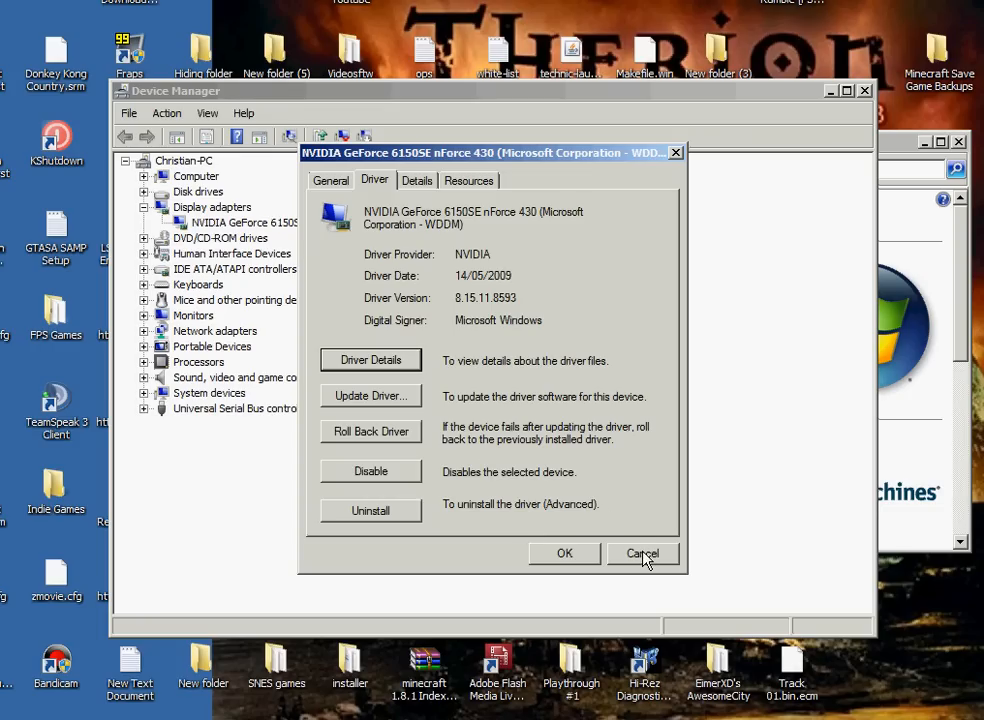
pyautogui.moveTo(670, 562)
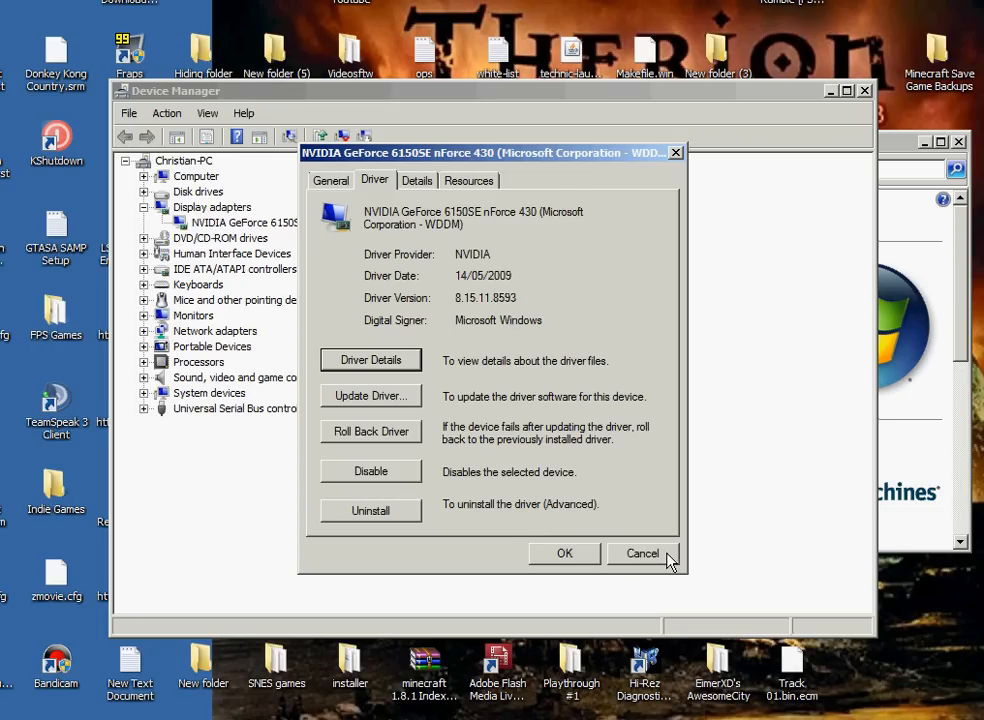
pyautogui.click(642, 552)
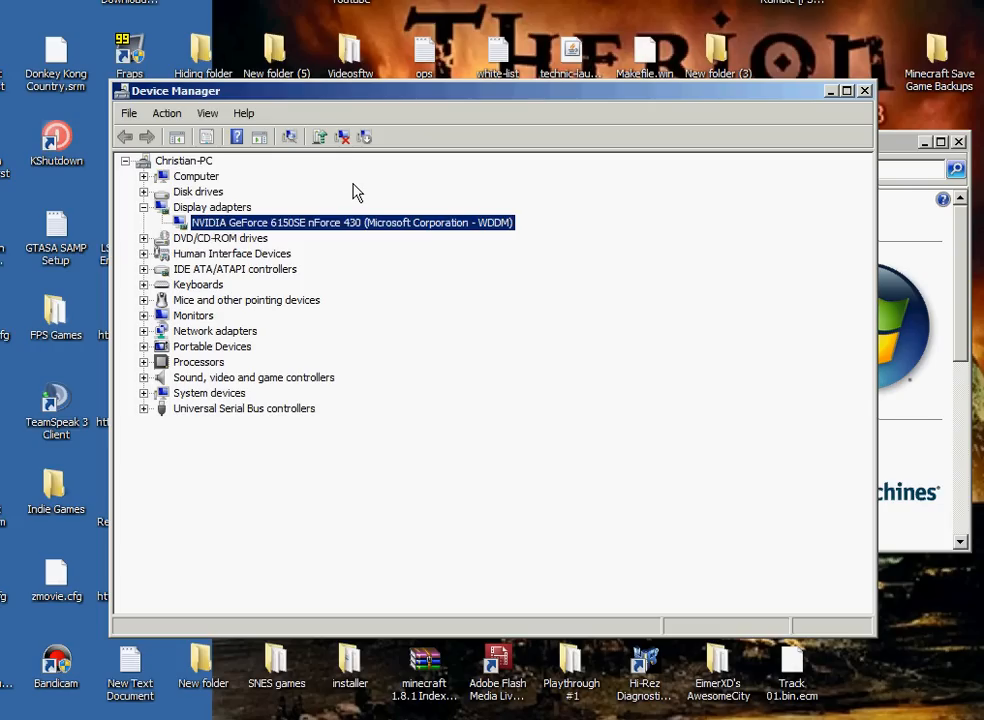
pyautogui.moveTo(352, 178)
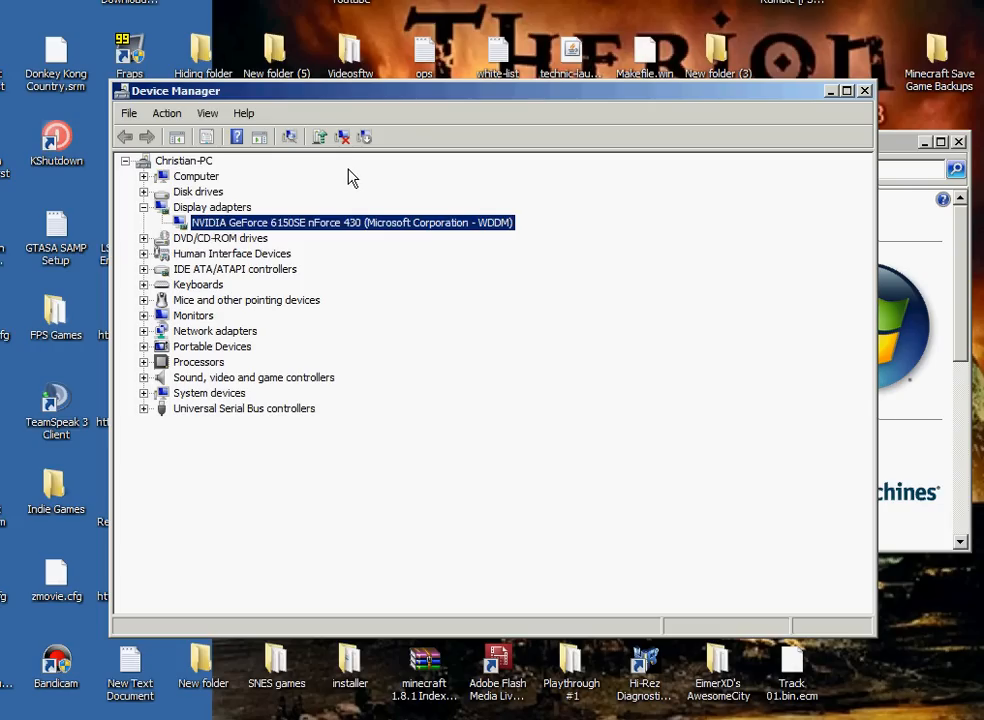
pyautogui.moveTo(340, 182)
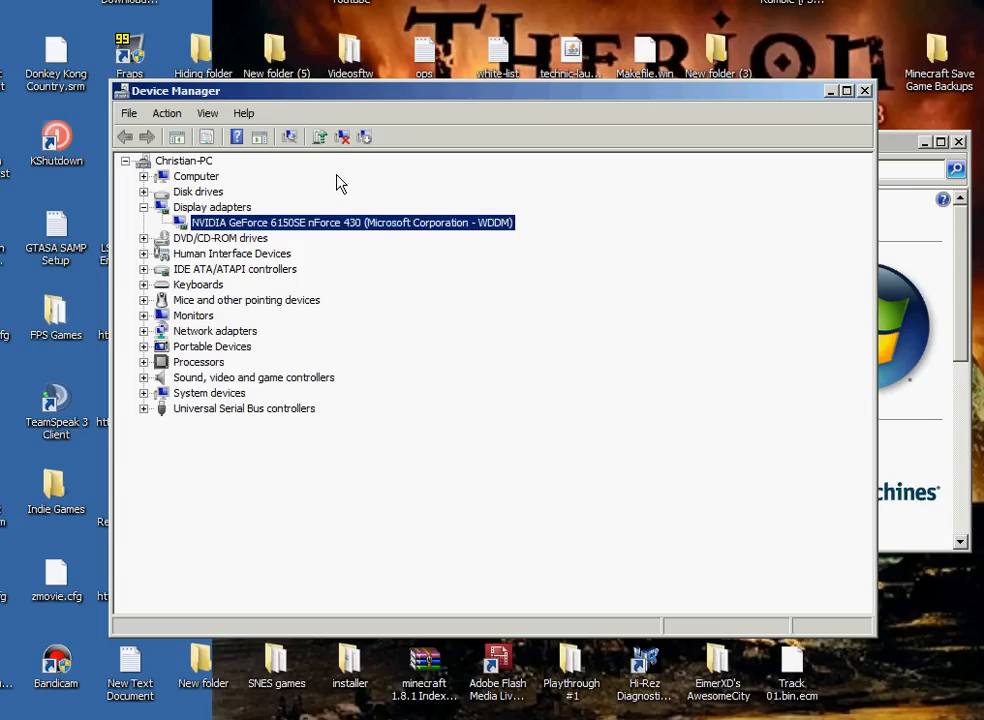
pyautogui.moveTo(404, 236)
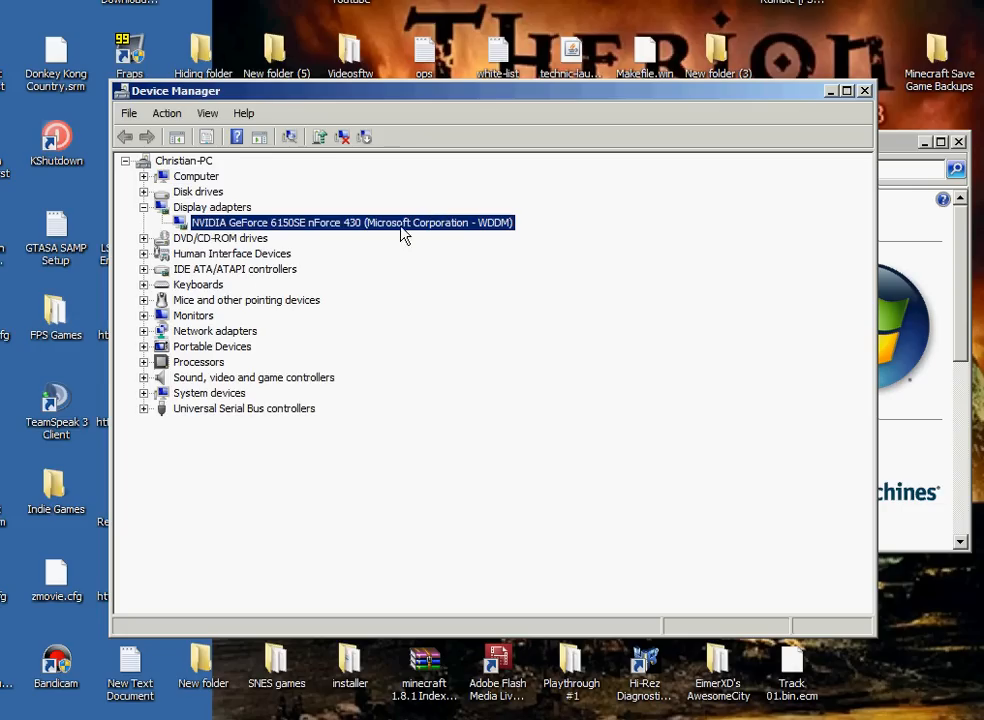
pyautogui.moveTo(240, 210)
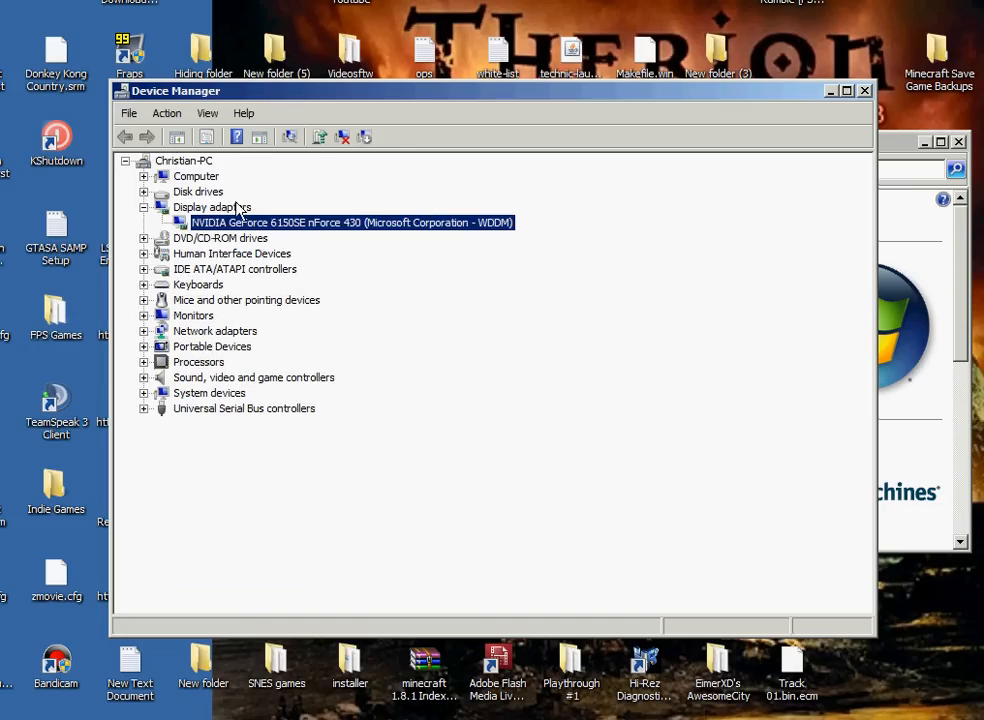
pyautogui.moveTo(872, 114)
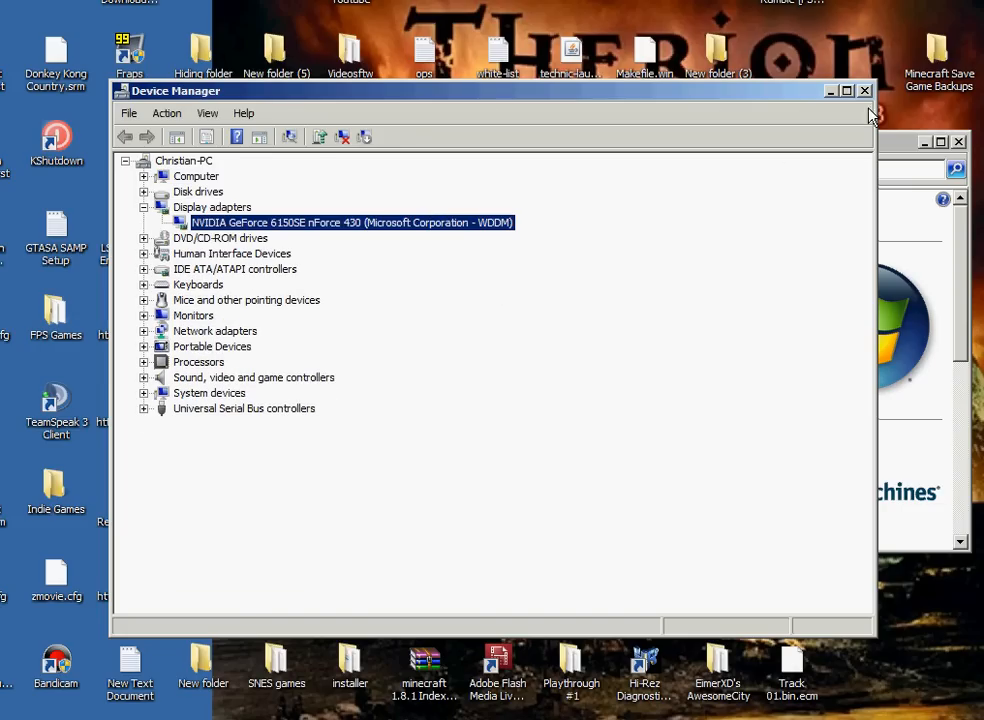